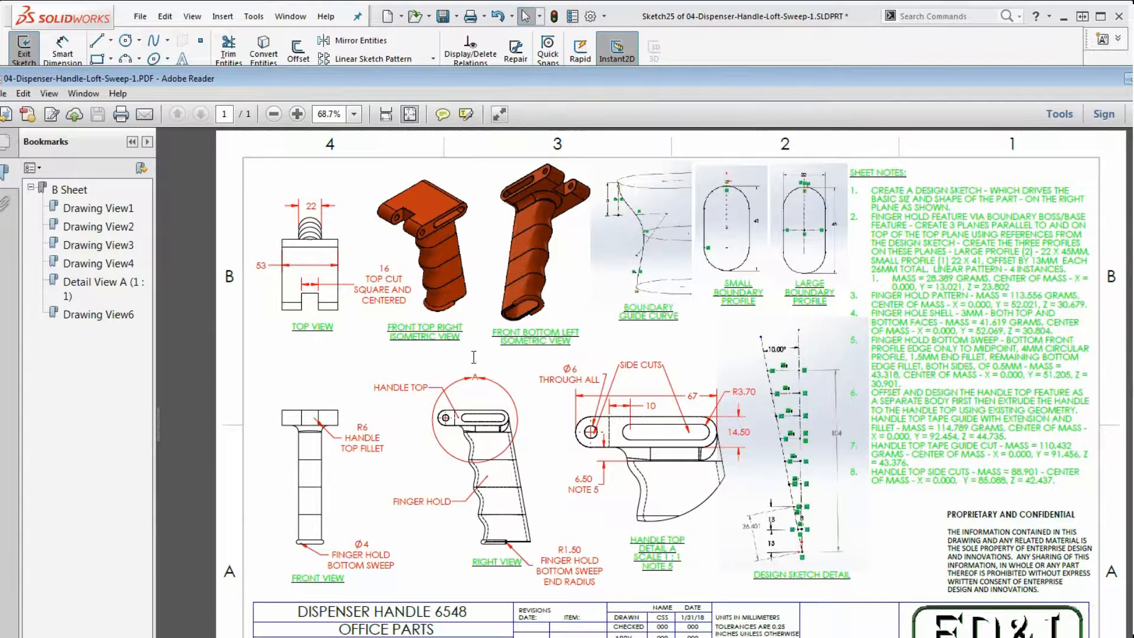
mouse_move(666, 446)
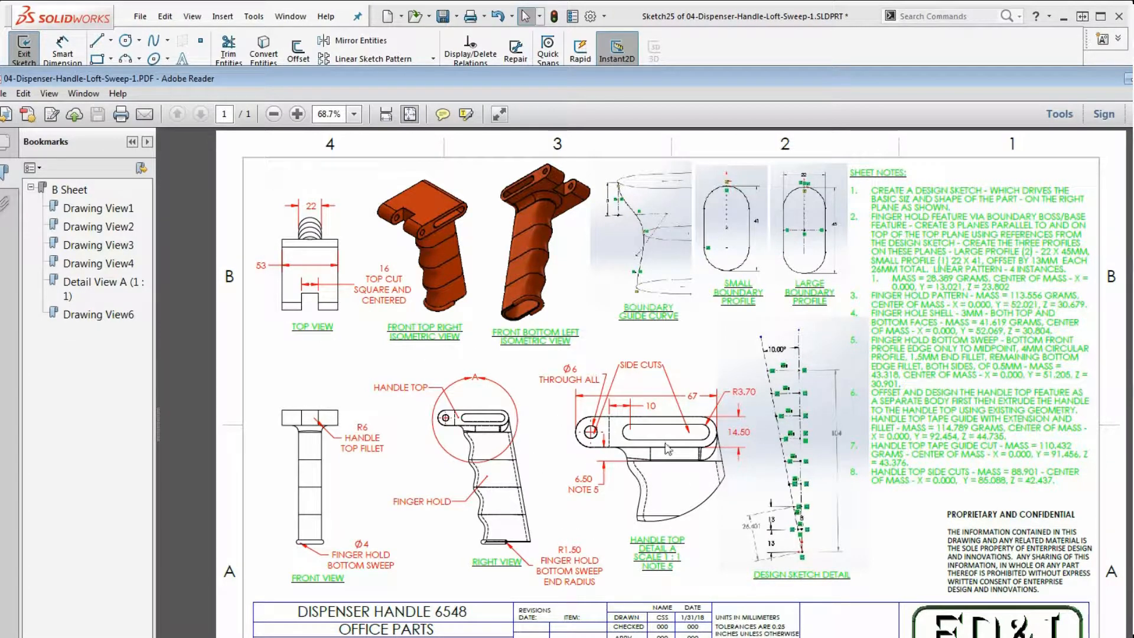
mouse_move(694, 481)
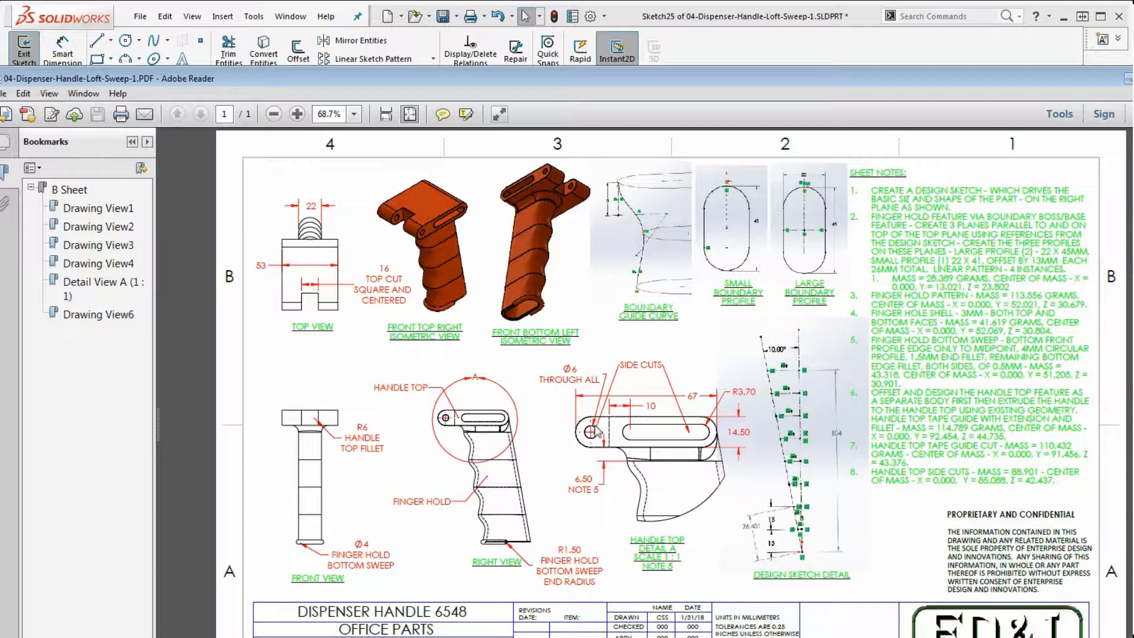
mouse_move(746, 375)
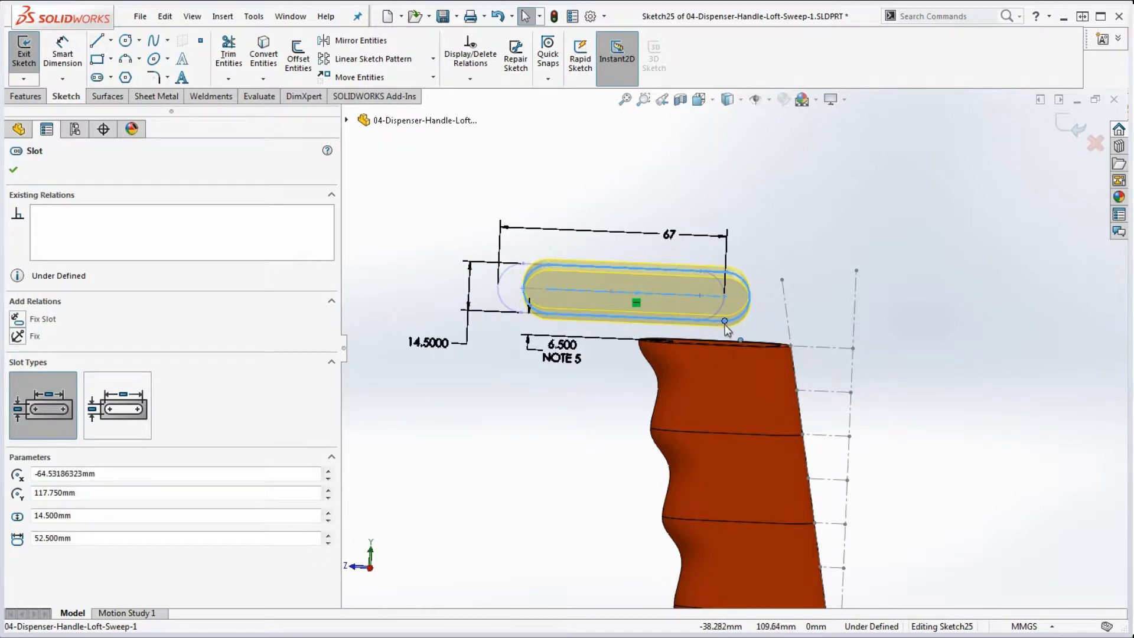
Select the slot's end arc and Line1 of the Right Sketch for a tangent relation
click(13, 169)
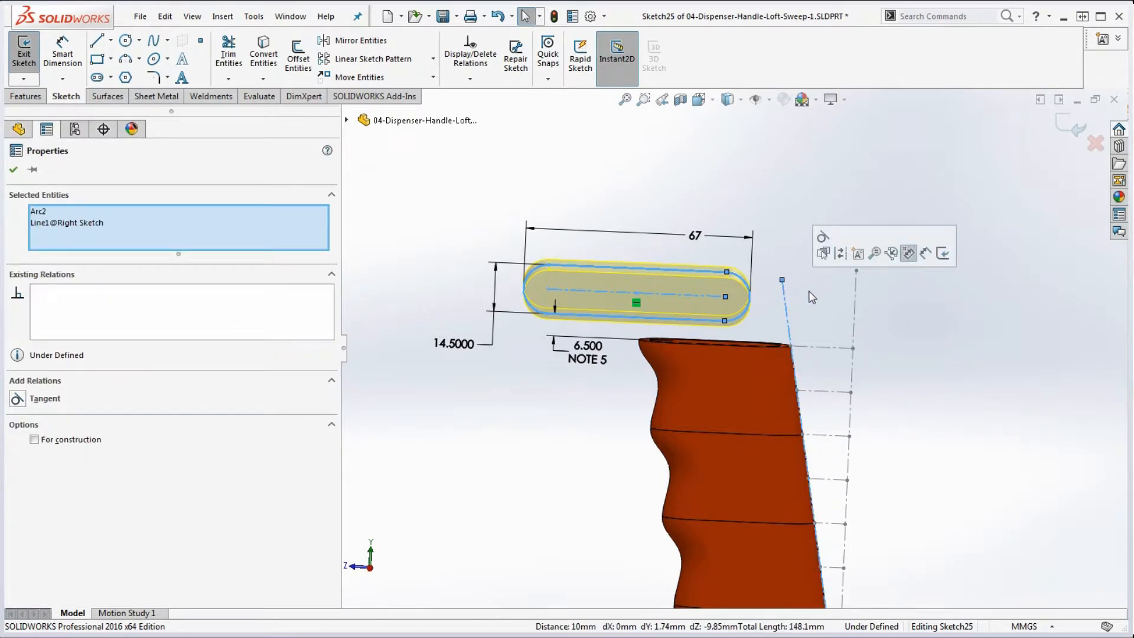
mouse_move(823, 253)
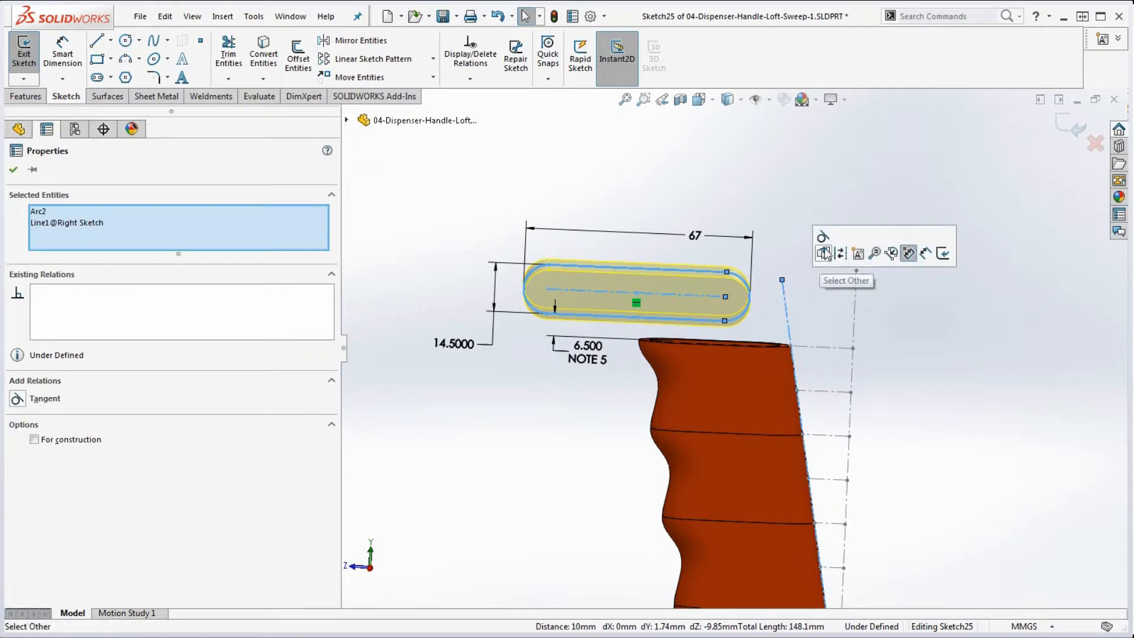
mouse_move(823, 253)
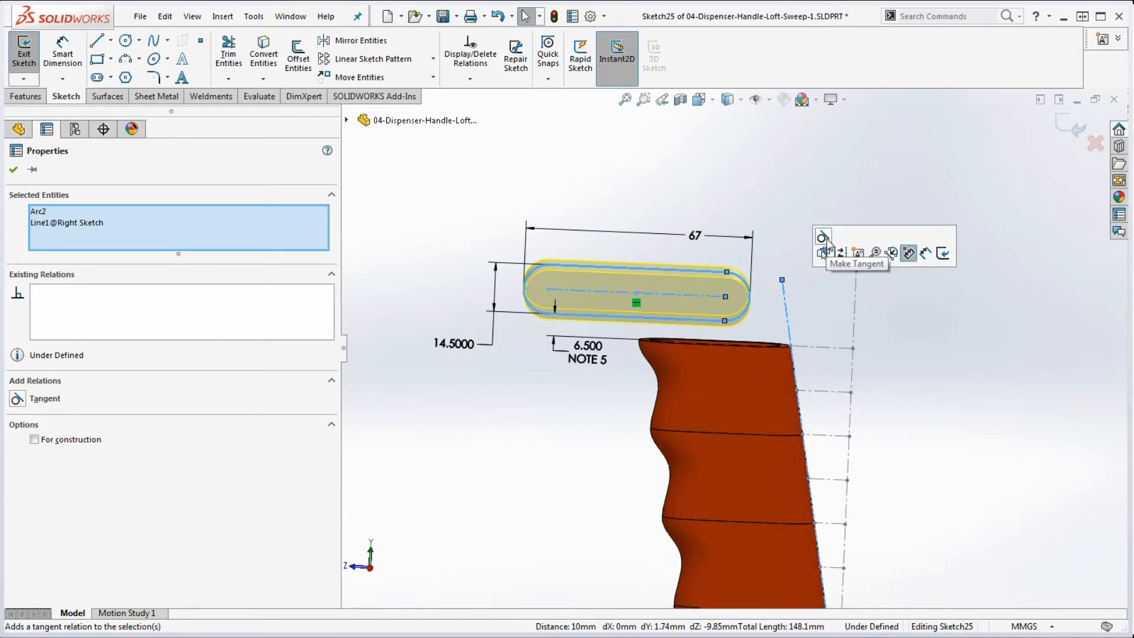